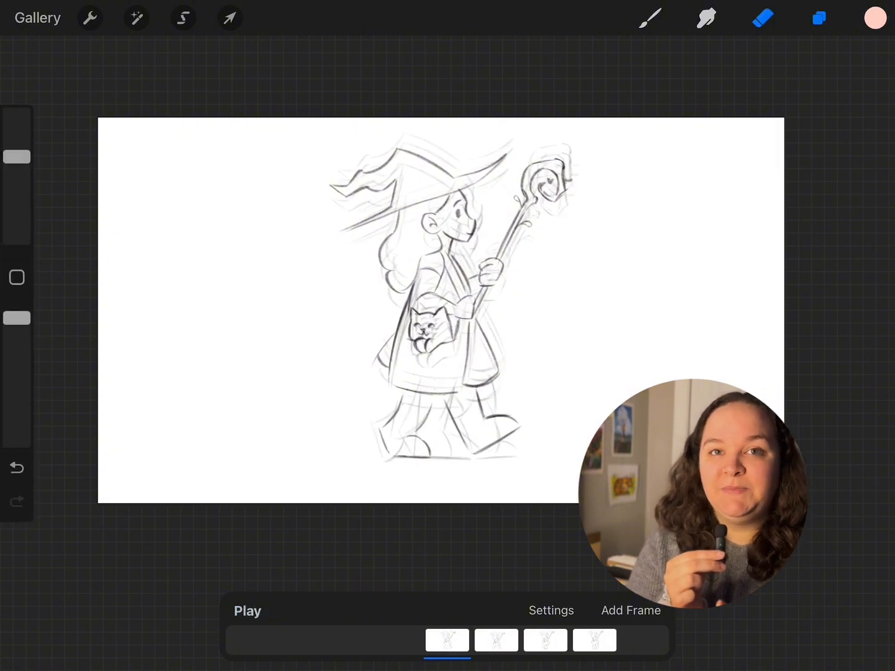
# Hide Layer 4's frame so the witch drawing shows on its own.
pyautogui.click(818, 18)
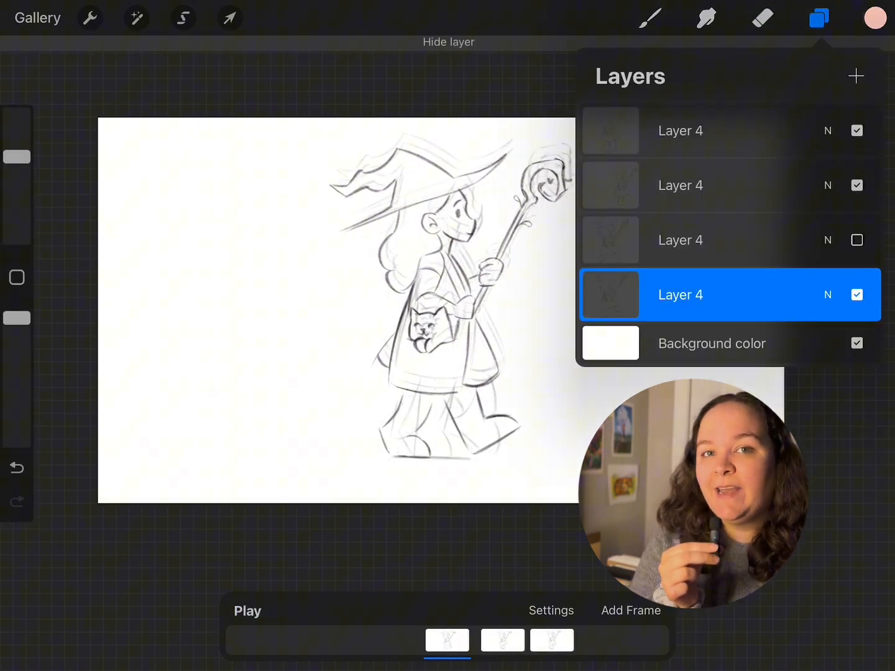
pyautogui.click(762, 17)
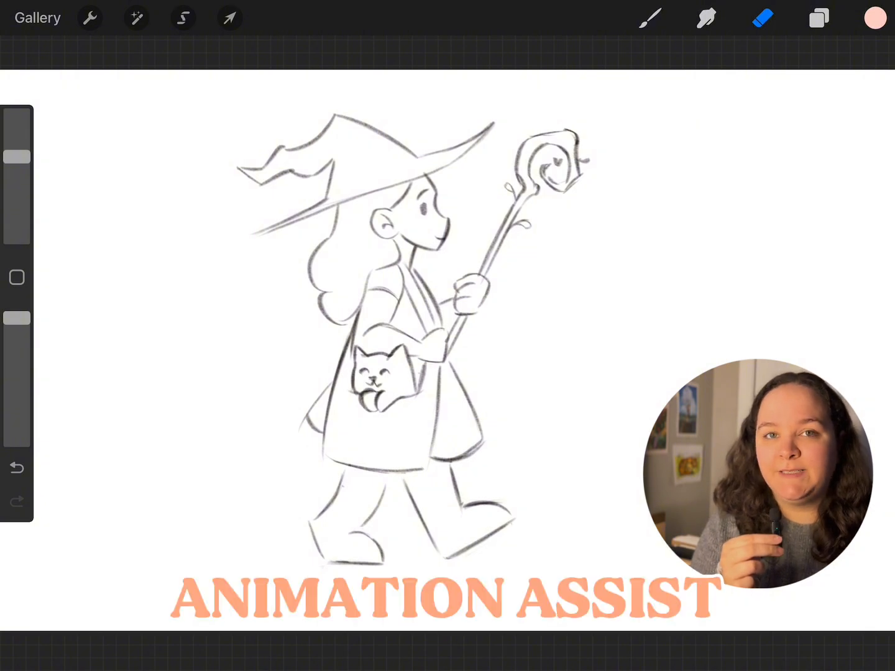
# Enable Animation Assist from the Canvas actions, making the witch drawing the single frame.
pyautogui.click(90, 17)
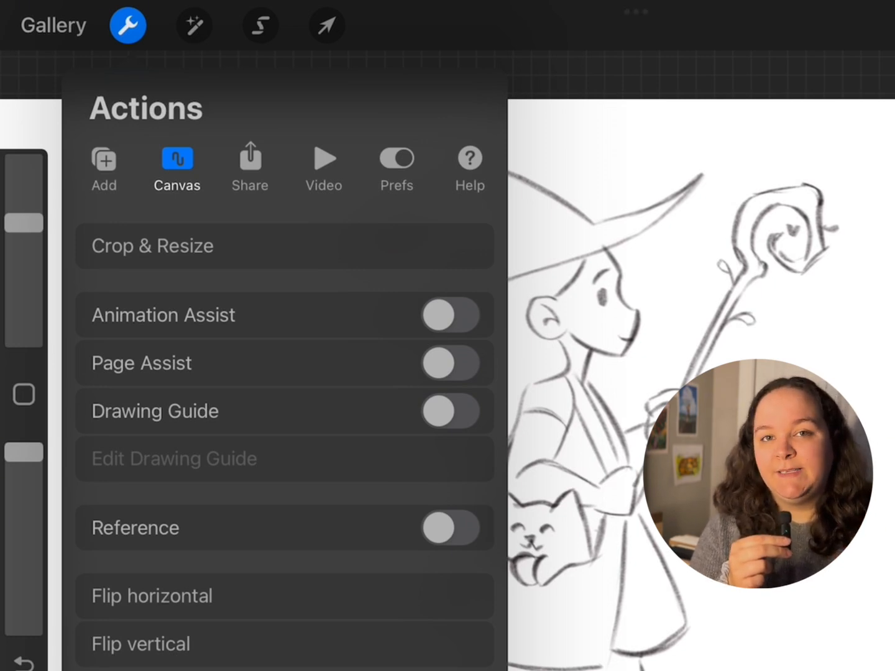
pyautogui.click(449, 314)
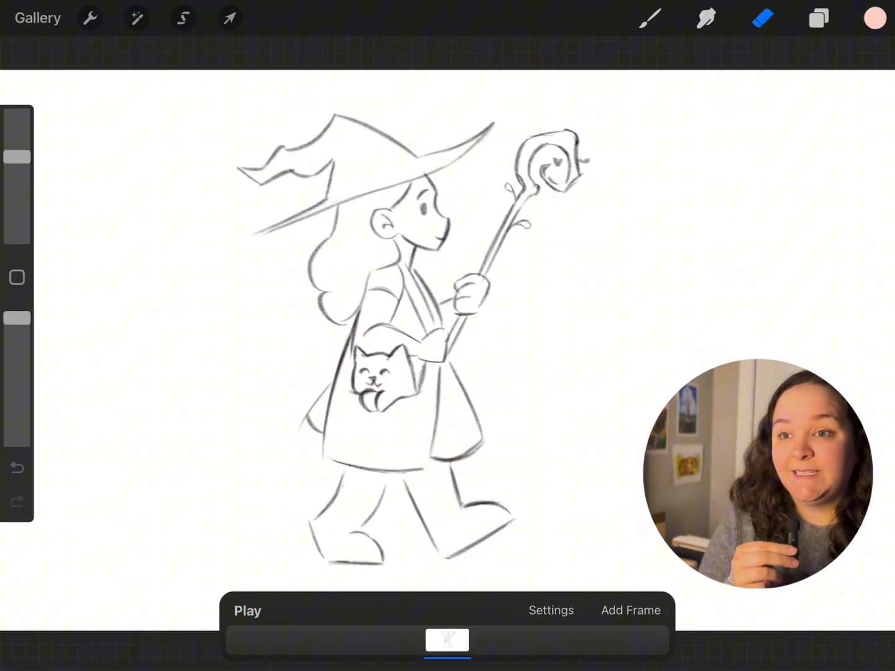
# Set animation playback to Ping-Pong and play the four-frame walk cycle.
pyautogui.click(551, 611)
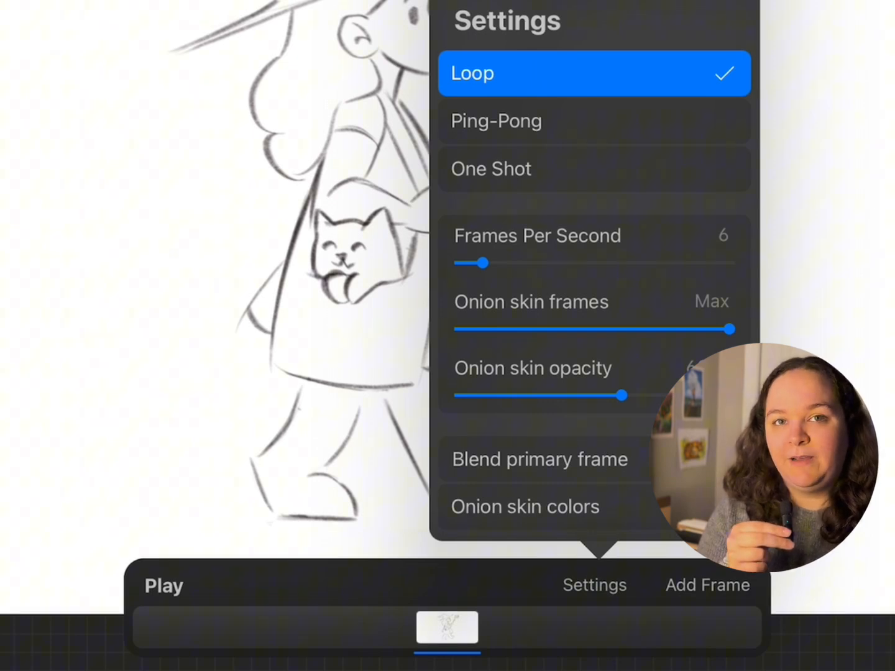
pyautogui.click(496, 121)
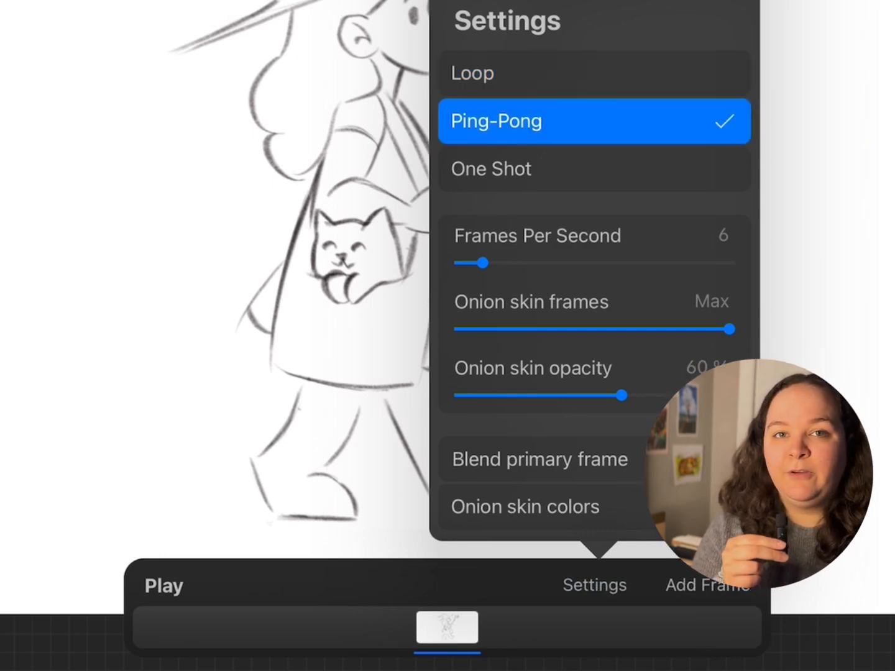
pyautogui.click(818, 19)
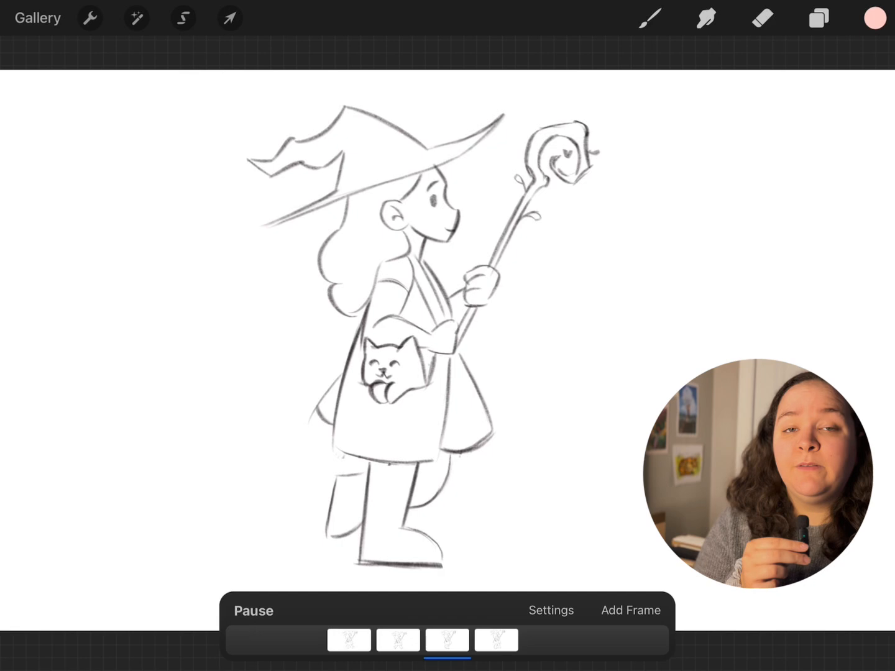
# Preview the walk cycle with One Shot playback.
pyautogui.click(551, 610)
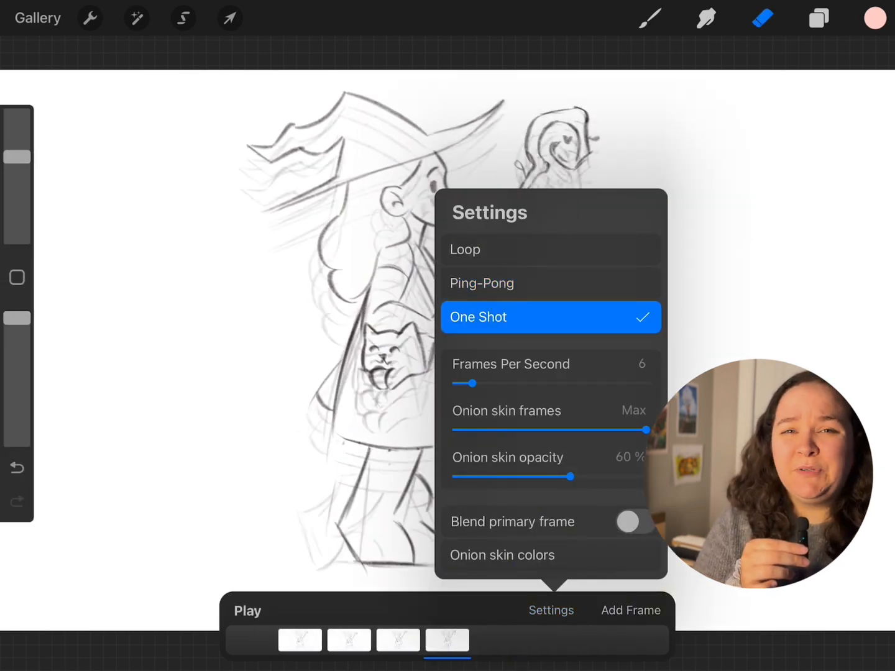
pyautogui.click(247, 611)
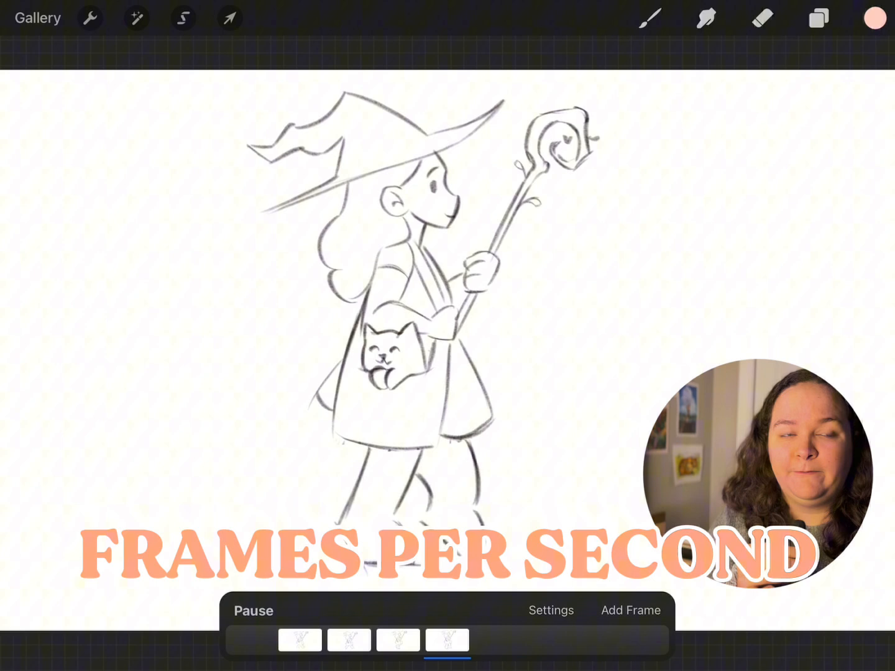
pyautogui.click(550, 610)
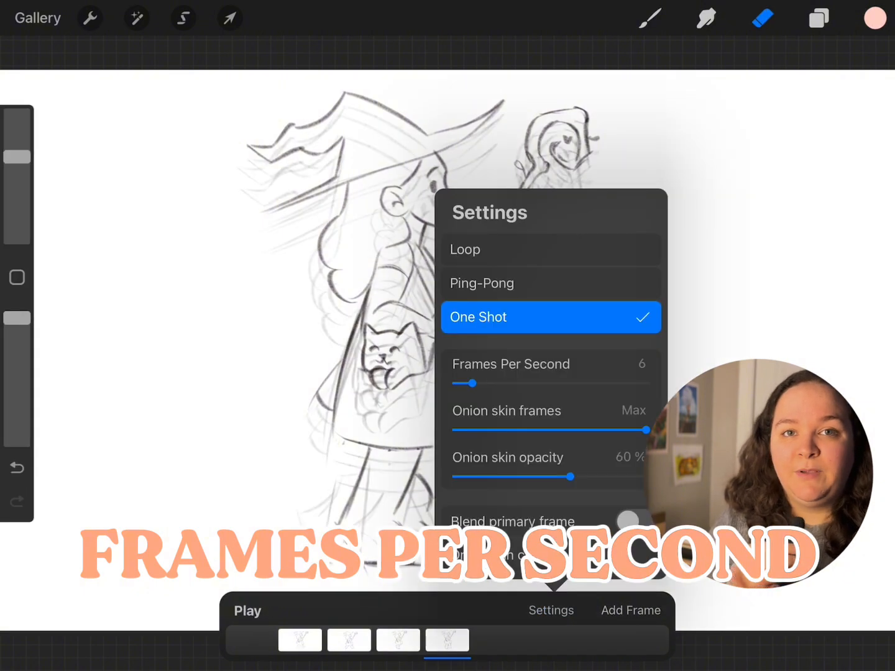
pyautogui.click(551, 610)
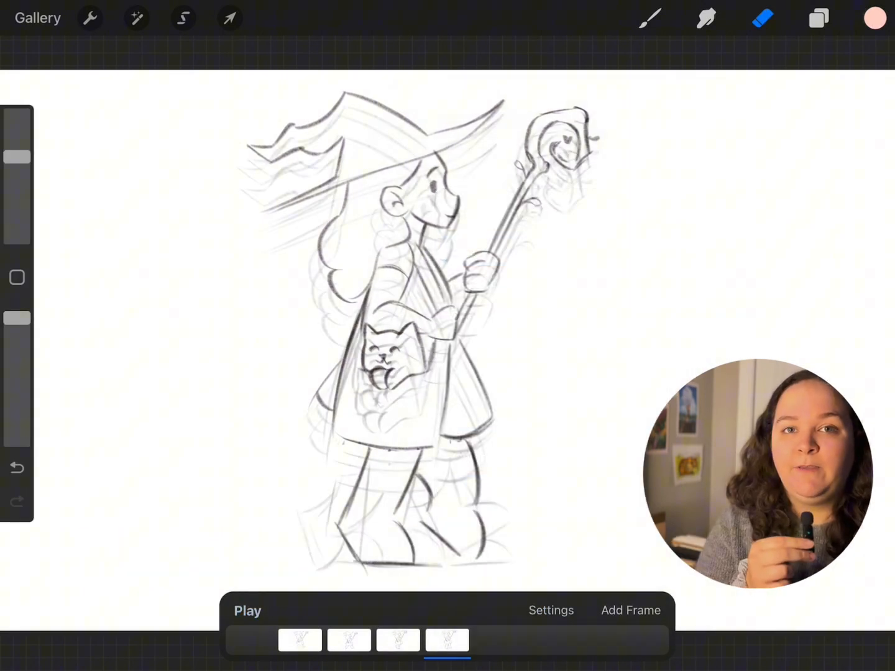
pyautogui.click(247, 611)
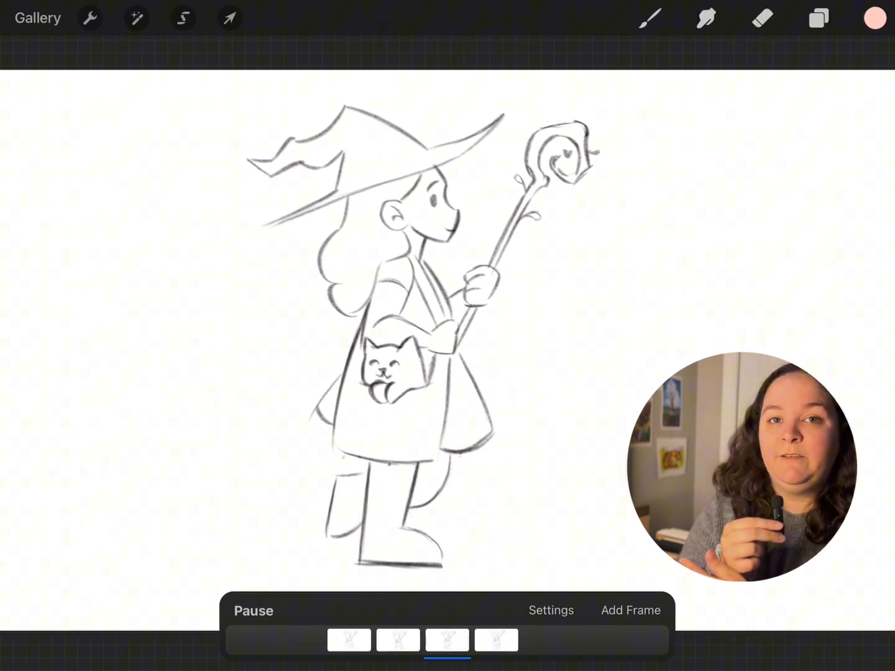
# Switch playback to Loop and raise Frames Per Second to 17.
pyautogui.click(819, 17)
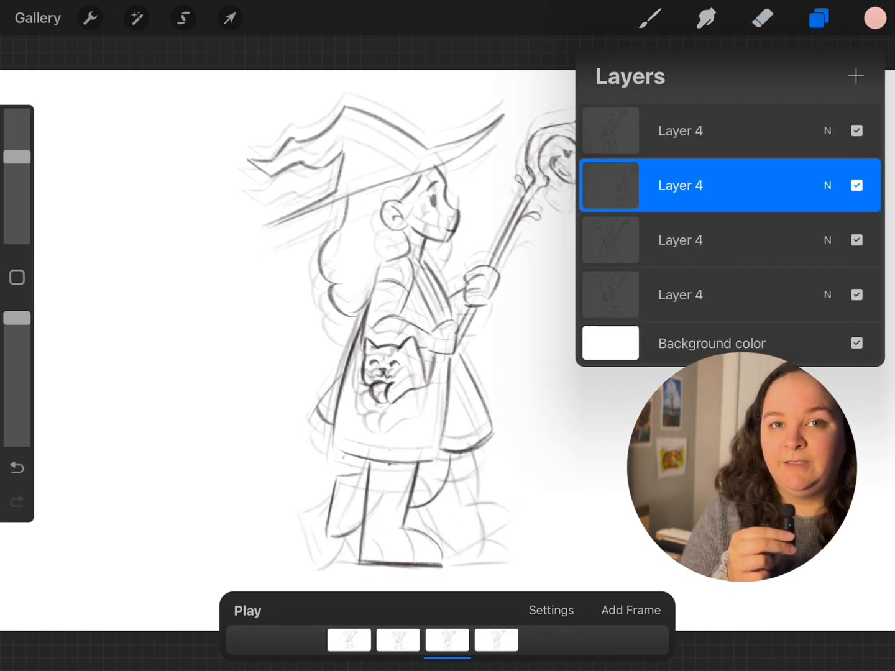
pyautogui.click(551, 611)
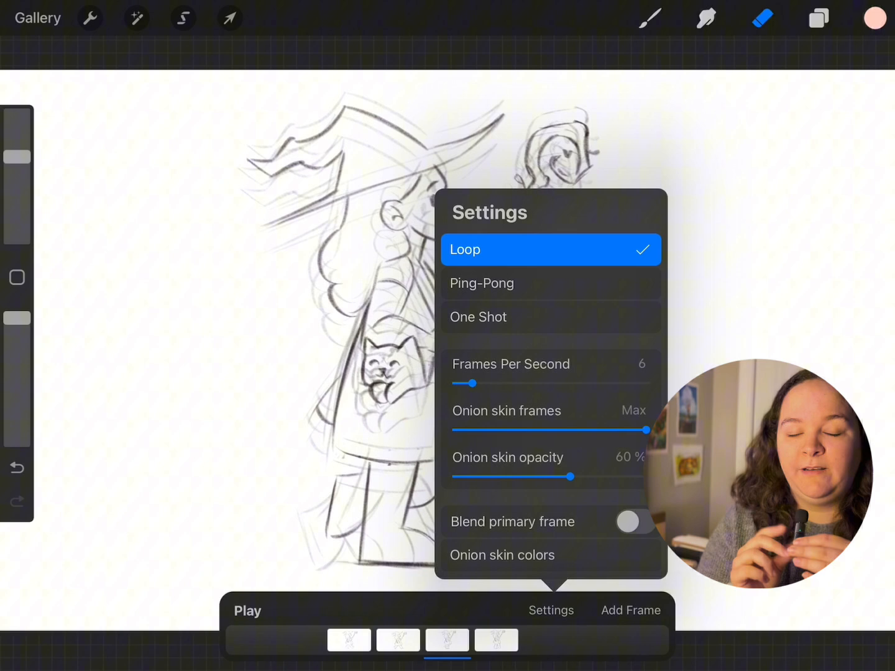
pyautogui.moveTo(463, 384); pyautogui.dragTo(506, 383)
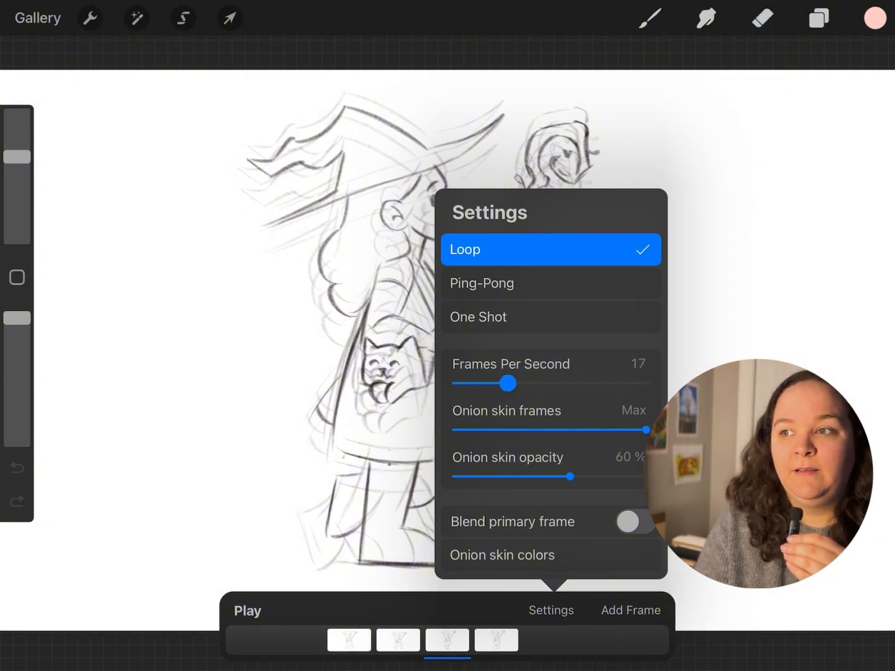
pyautogui.moveTo(505, 383); pyautogui.dragTo(556, 384)
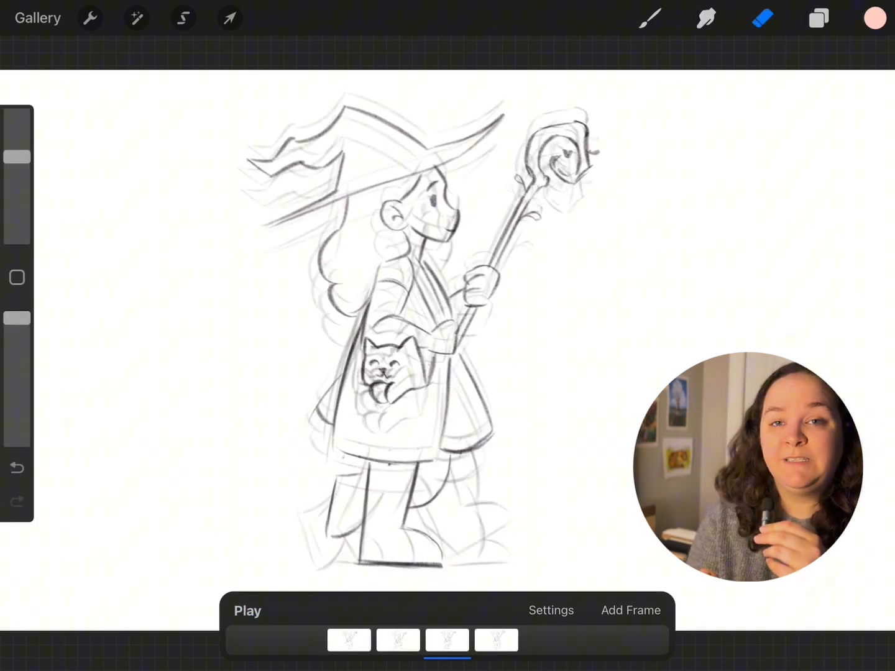
# Set playback to 4 frames per second, compare onion skin frames at 2 and 5, keep Max.
pyautogui.click(551, 610)
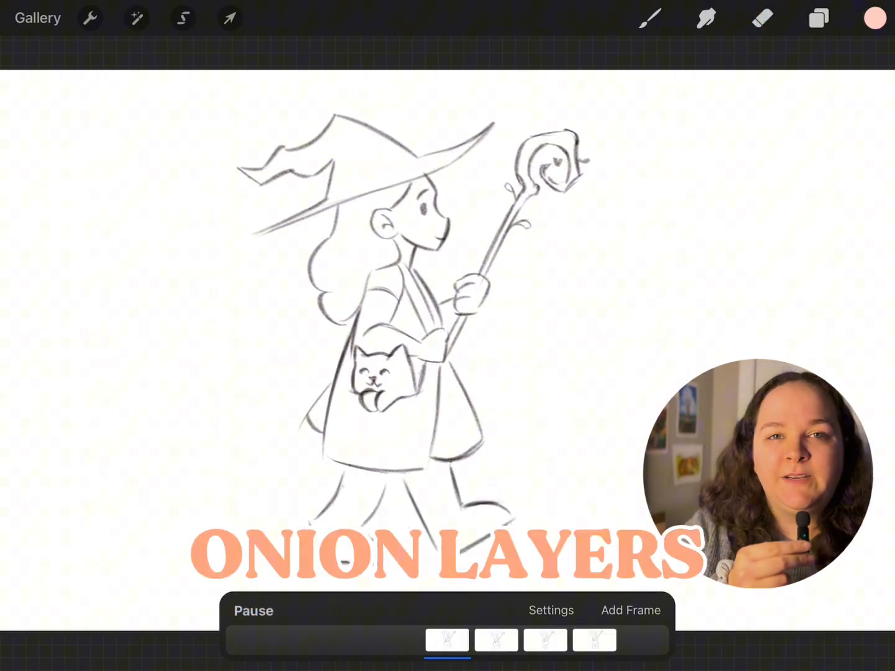
pyautogui.click(551, 610)
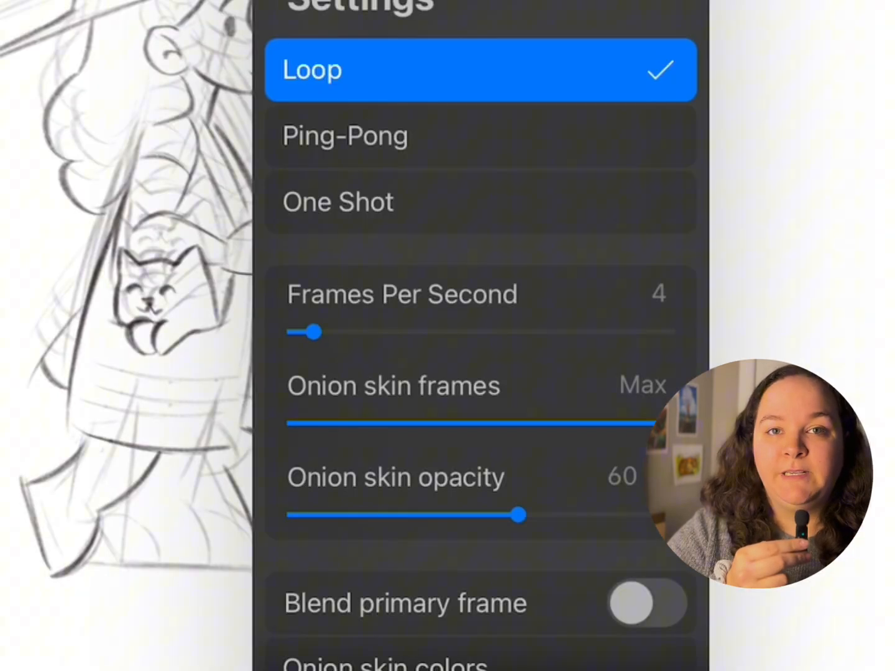
pyautogui.moveTo(677, 424); pyautogui.dragTo(357, 424)
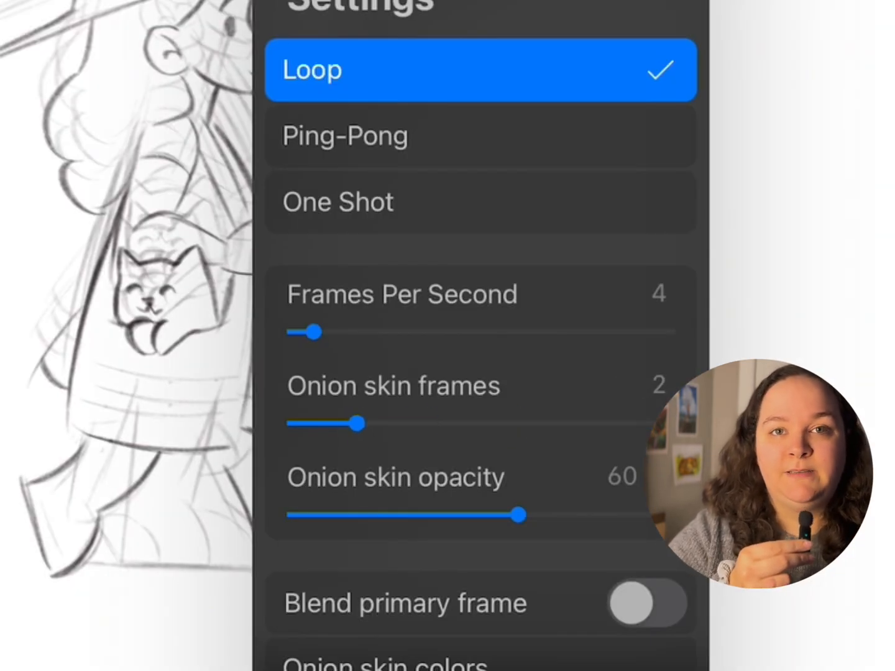
pyautogui.moveTo(359, 424); pyautogui.dragTo(452, 424)
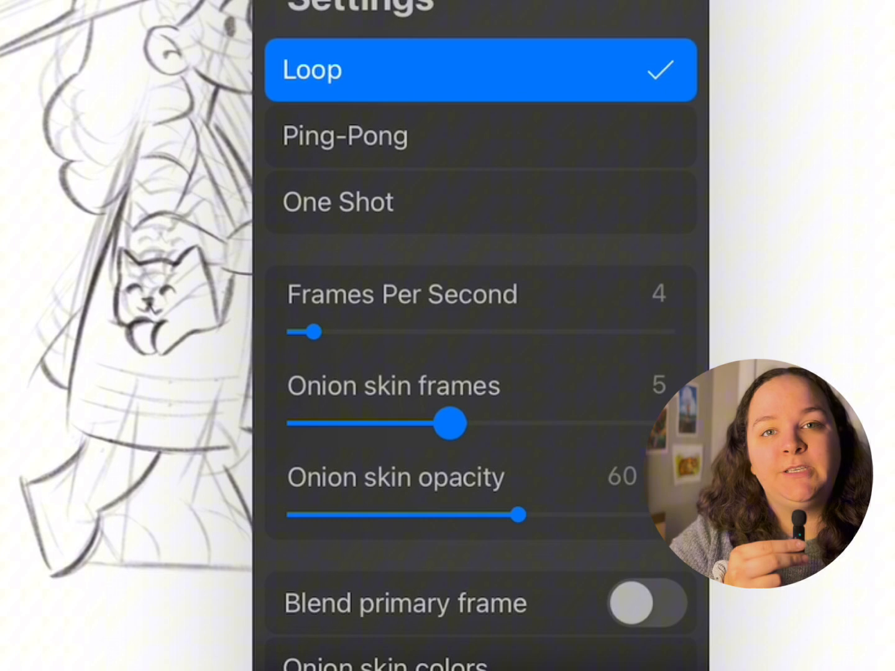
pyautogui.moveTo(452, 424); pyautogui.dragTo(665, 423)
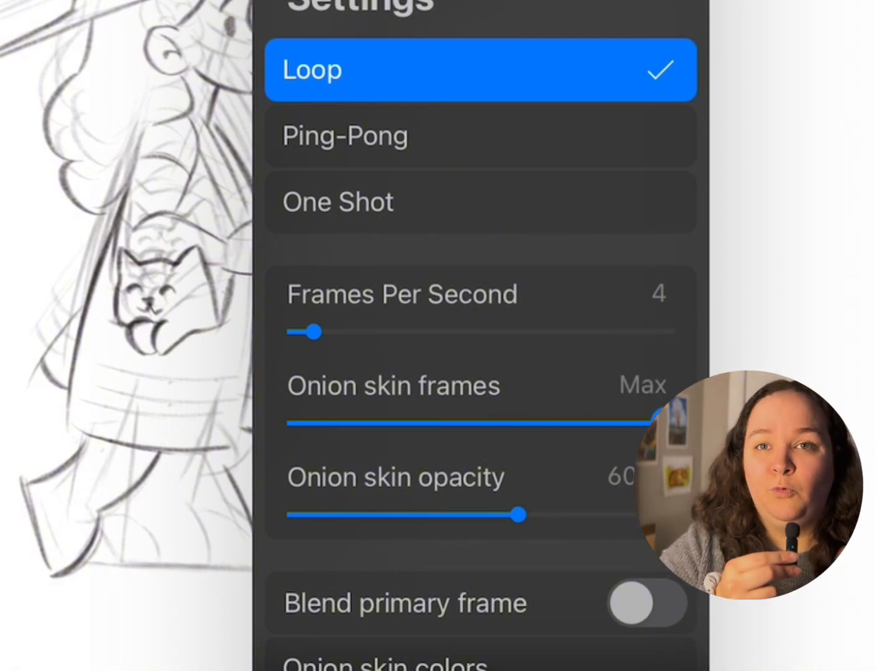
pyautogui.moveTo(659, 423); pyautogui.dragTo(357, 423)
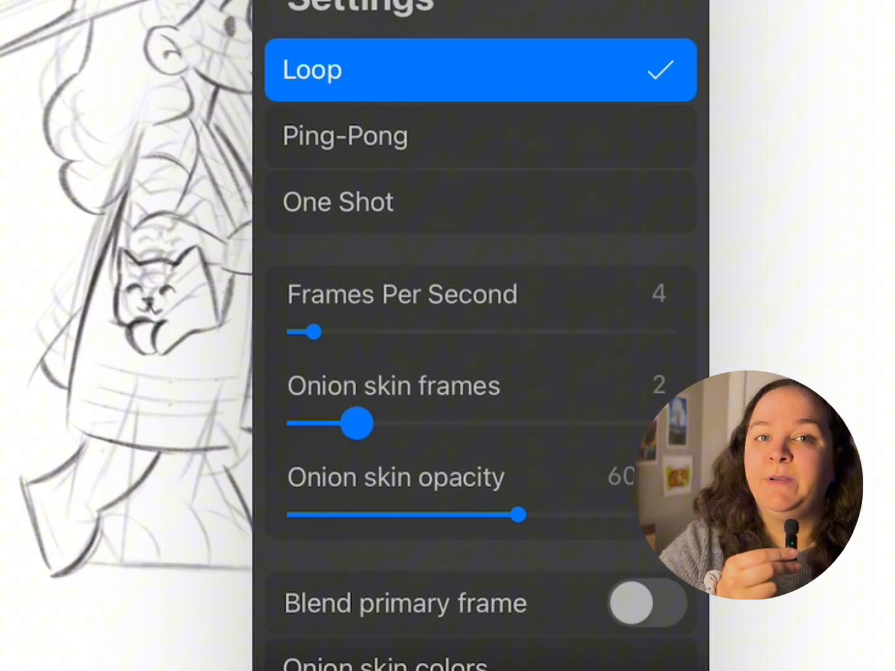
pyautogui.moveTo(357, 423); pyautogui.dragTo(646, 423)
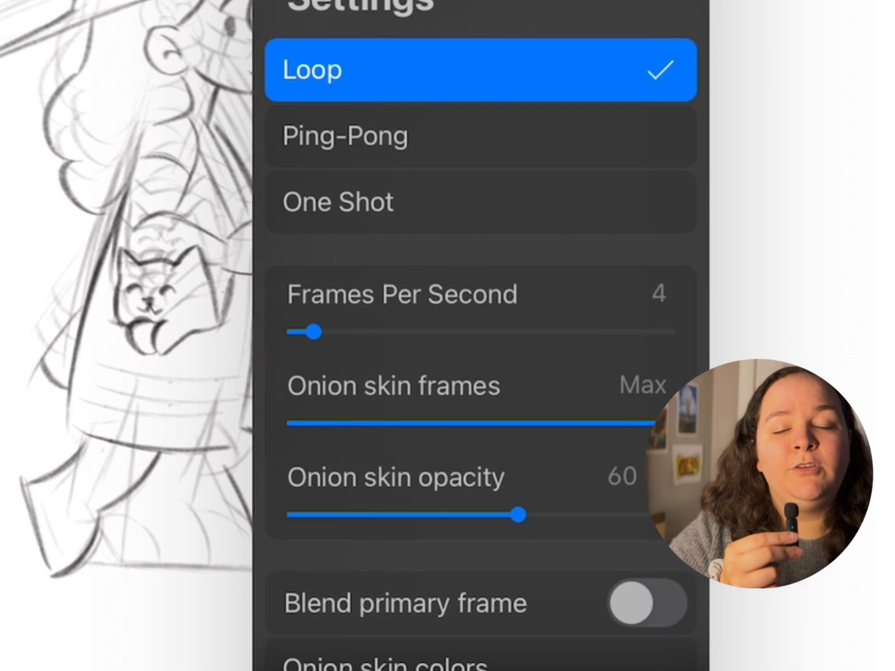
pyautogui.click(818, 17)
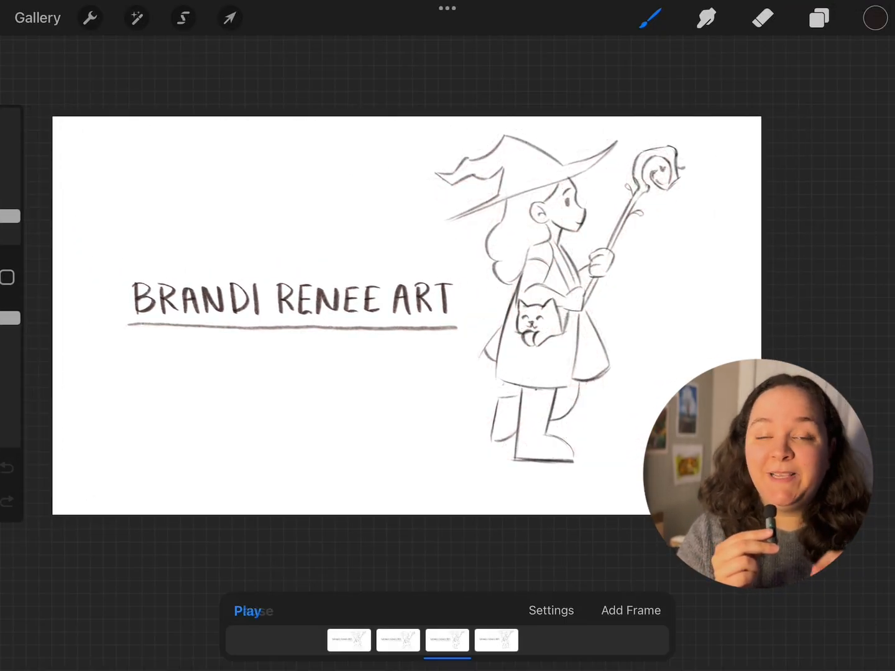
# Pause the lettered title animation on frame four and close the frame layer list.
pyautogui.click(246, 611)
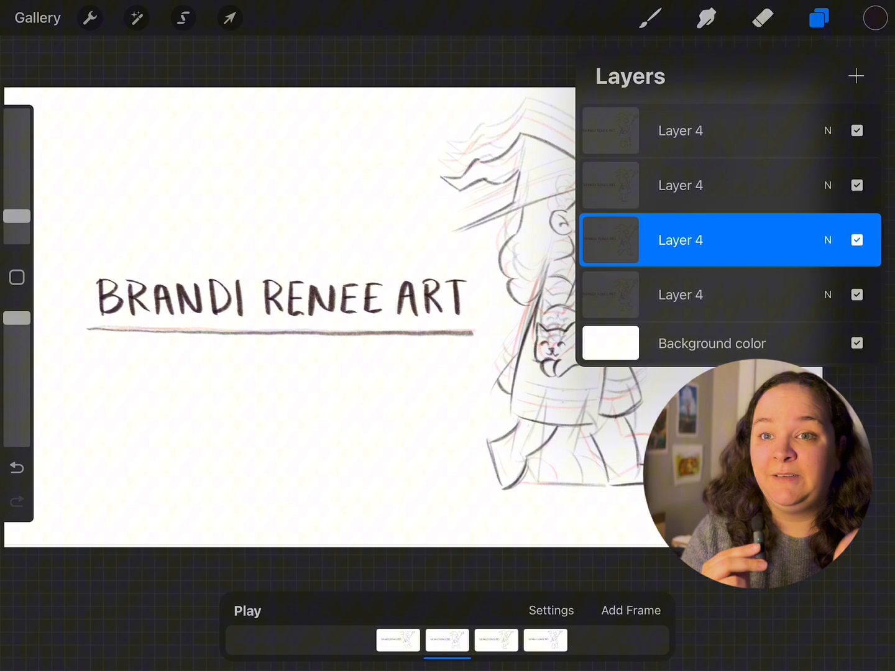
pyautogui.click(650, 17)
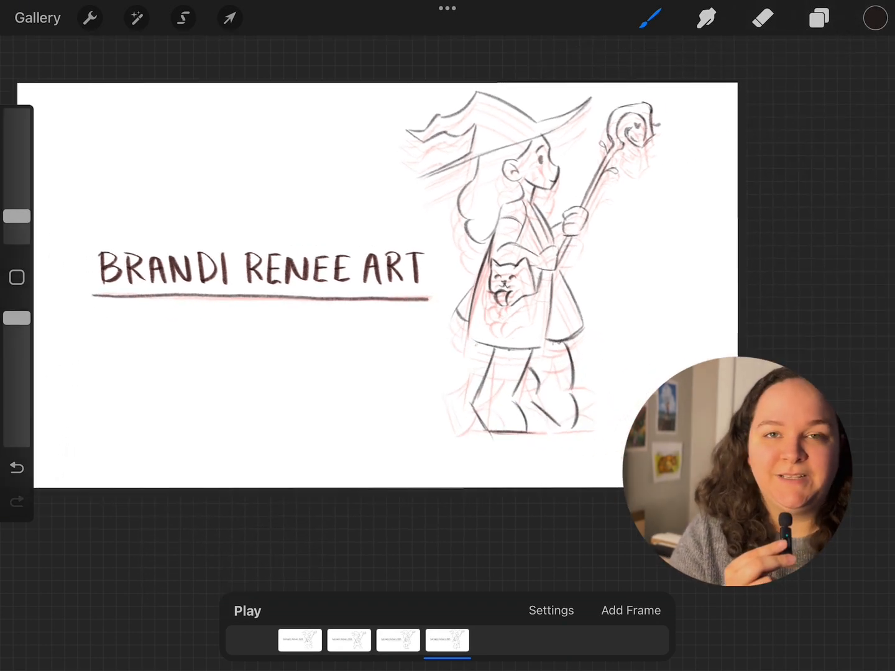
# Duplicate Layer 1 to make a second witch frame in the timeline.
pyautogui.click(247, 611)
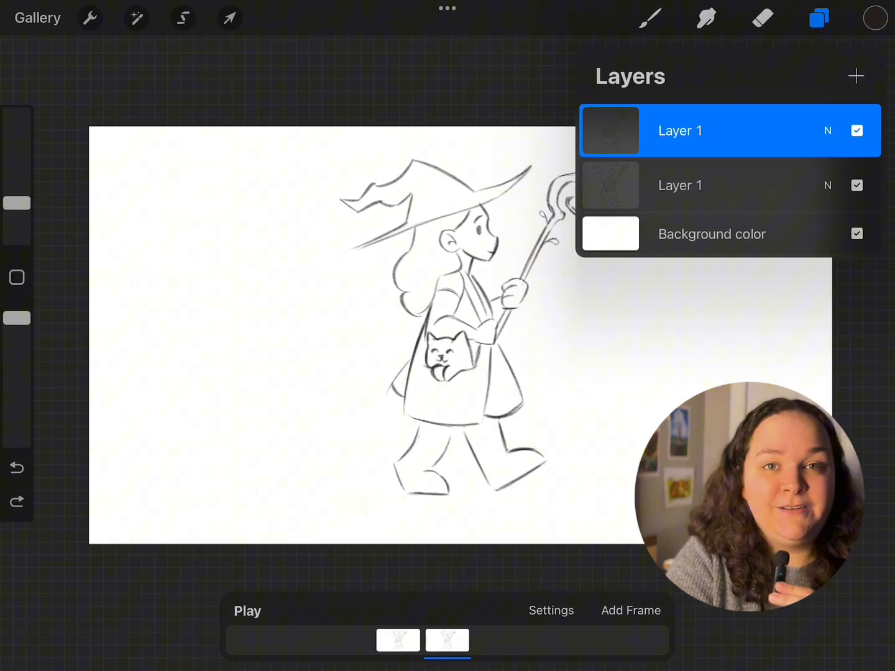
# Erase the witch's legs on frame two and sketch them in a new stride.
pyautogui.click(857, 186)
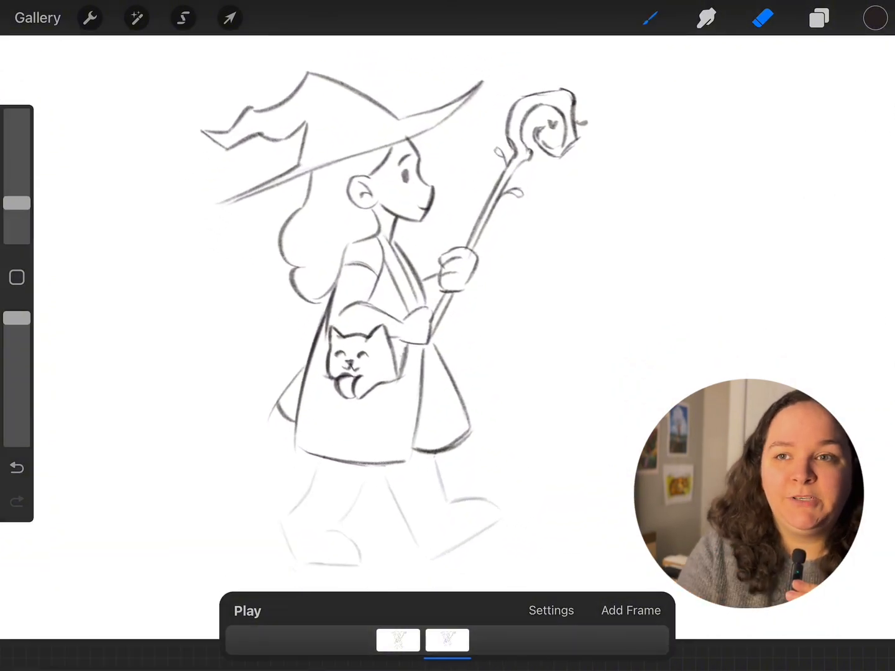
pyautogui.click(650, 17)
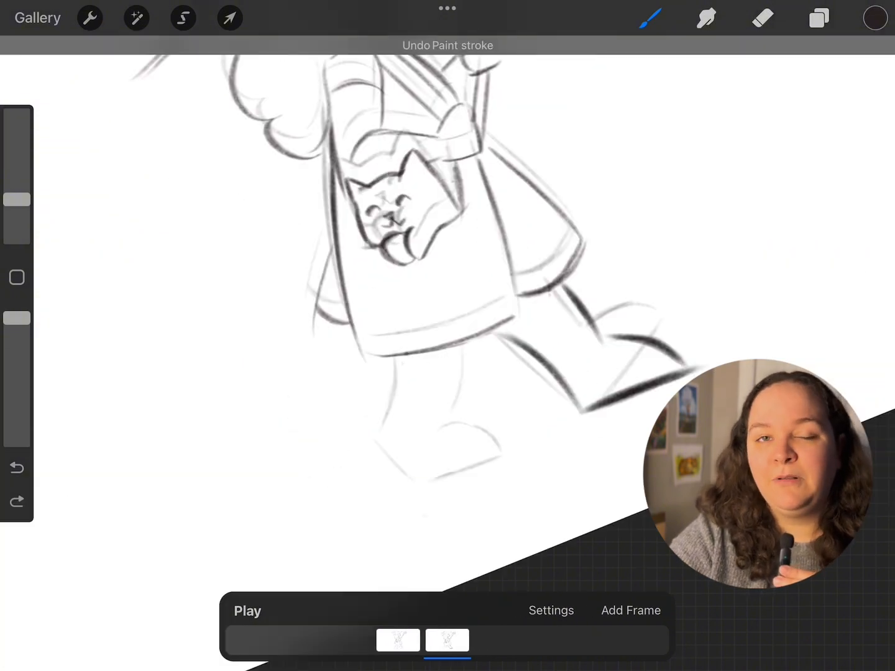
pyautogui.click(183, 17)
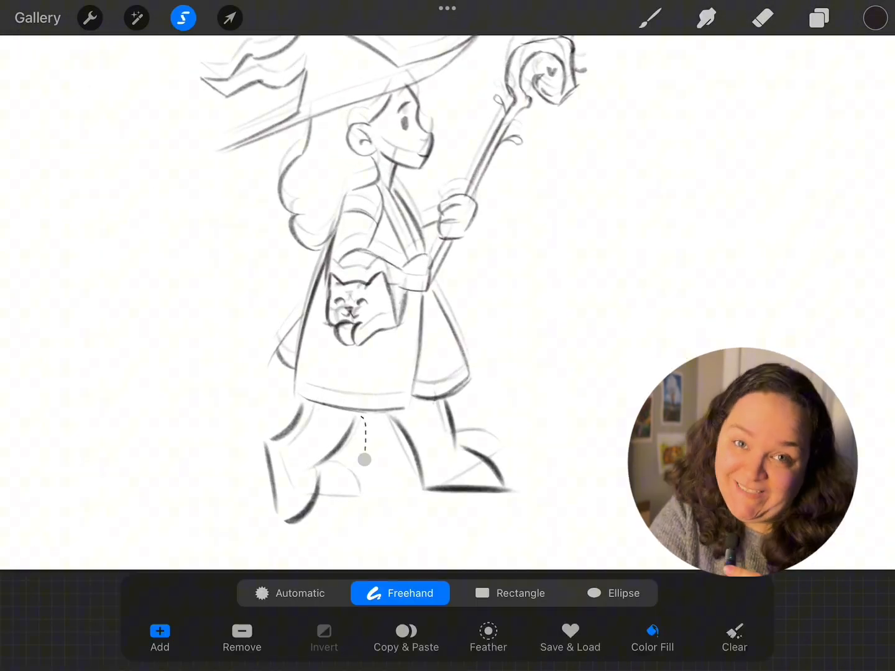
# Refine frame two's legs, add a third frame, and show the walk-cycle pose chart.
pyautogui.click(230, 18)
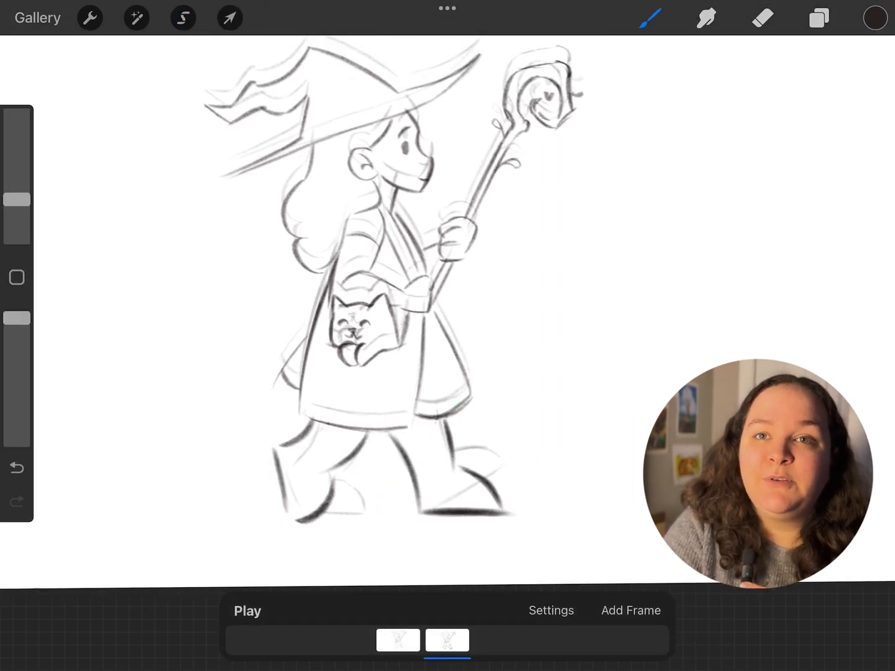
pyautogui.click(229, 18)
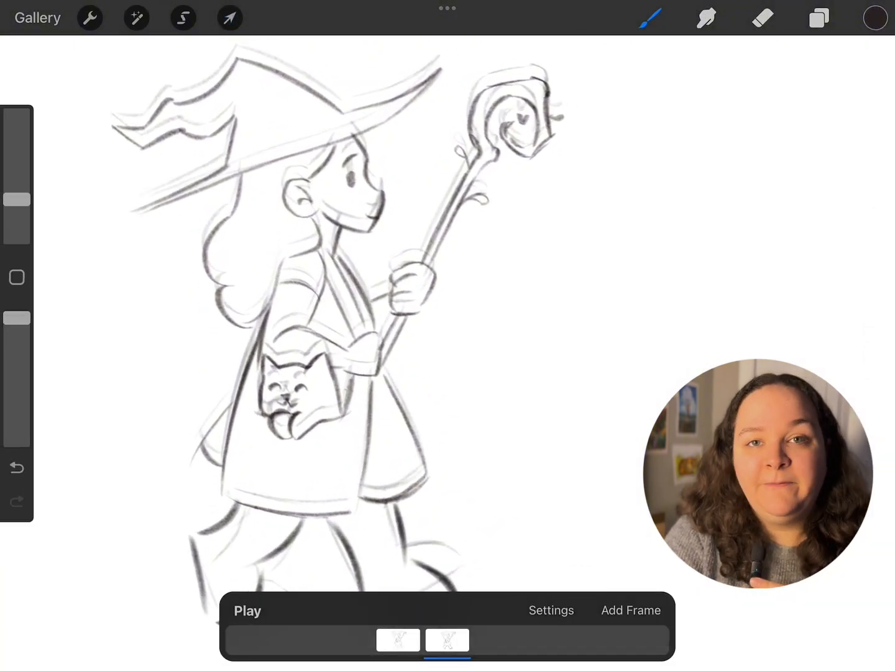
pyautogui.click(818, 17)
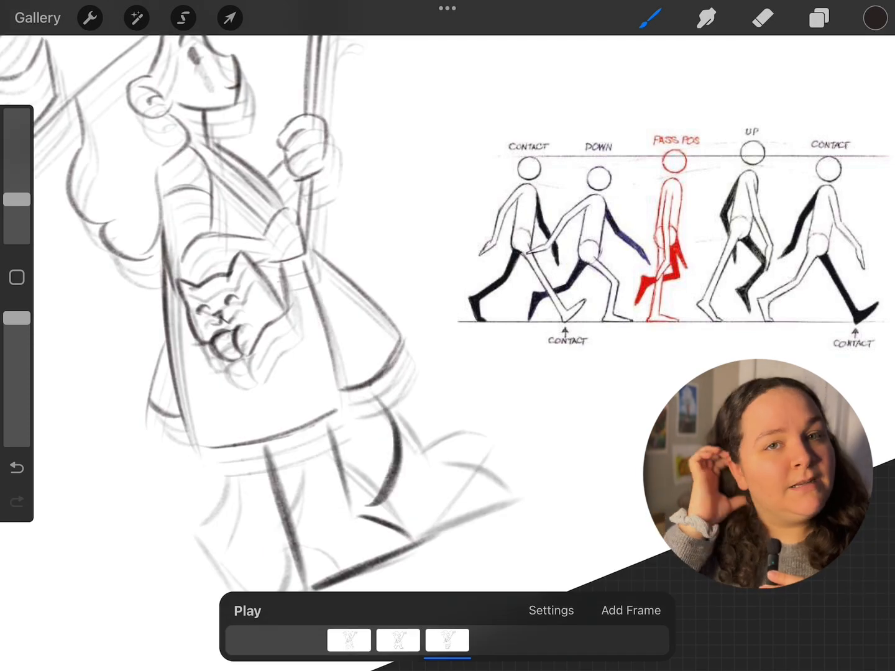
# Reshape the legs with Distort and Freehand Selection, then add another frame.
pyautogui.click(818, 17)
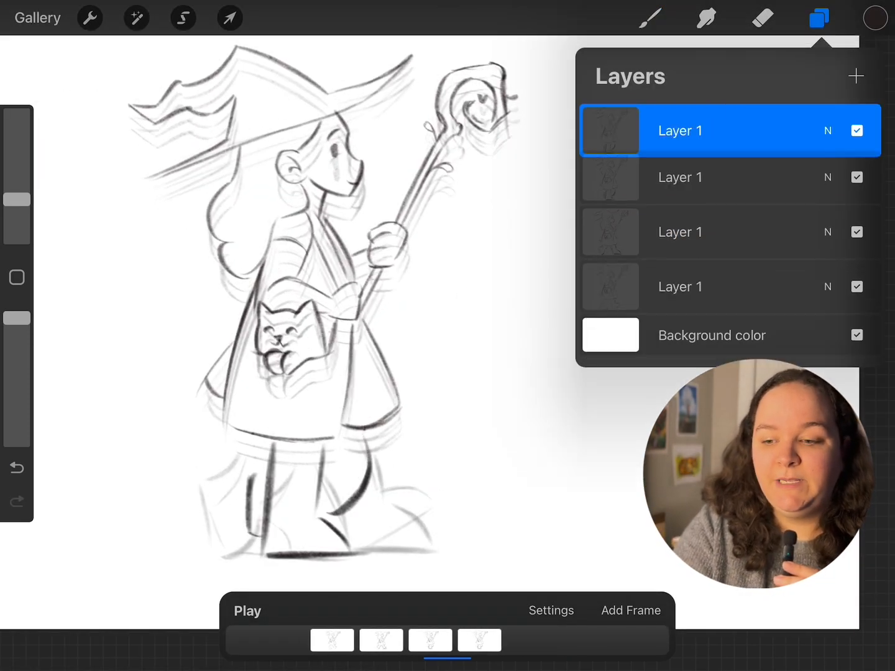
pyautogui.click(229, 17)
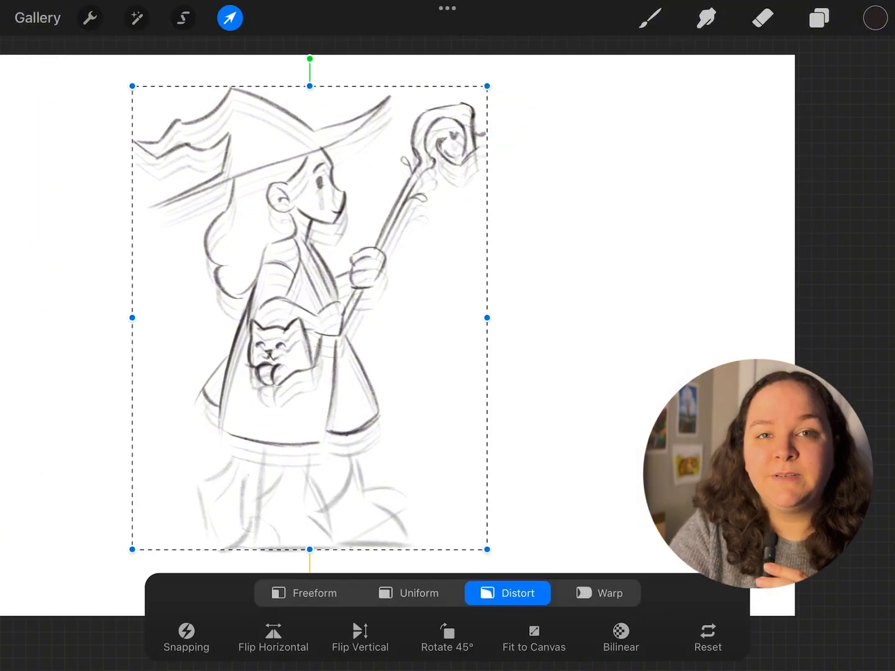
pyautogui.click(183, 18)
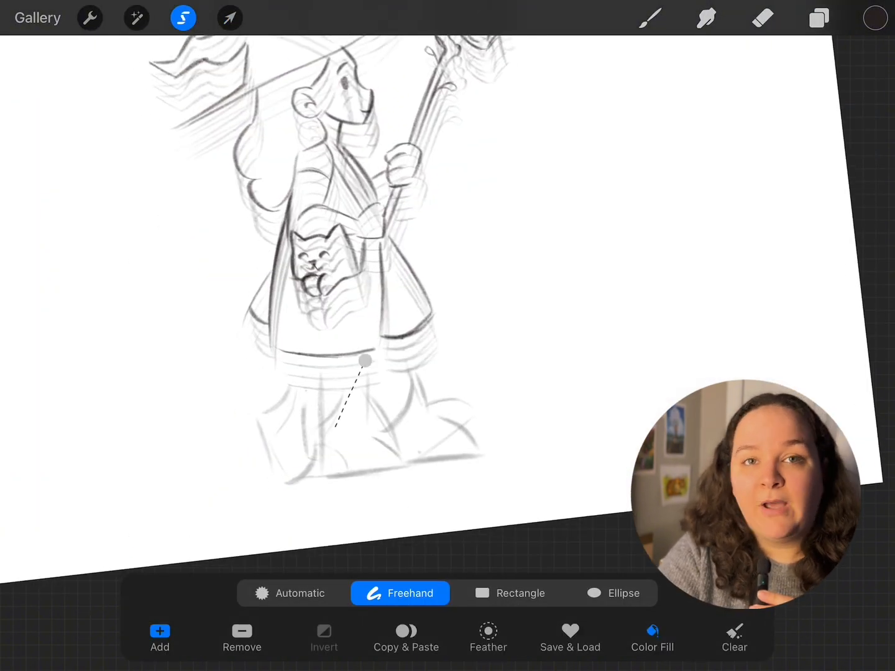
pyautogui.click(182, 17)
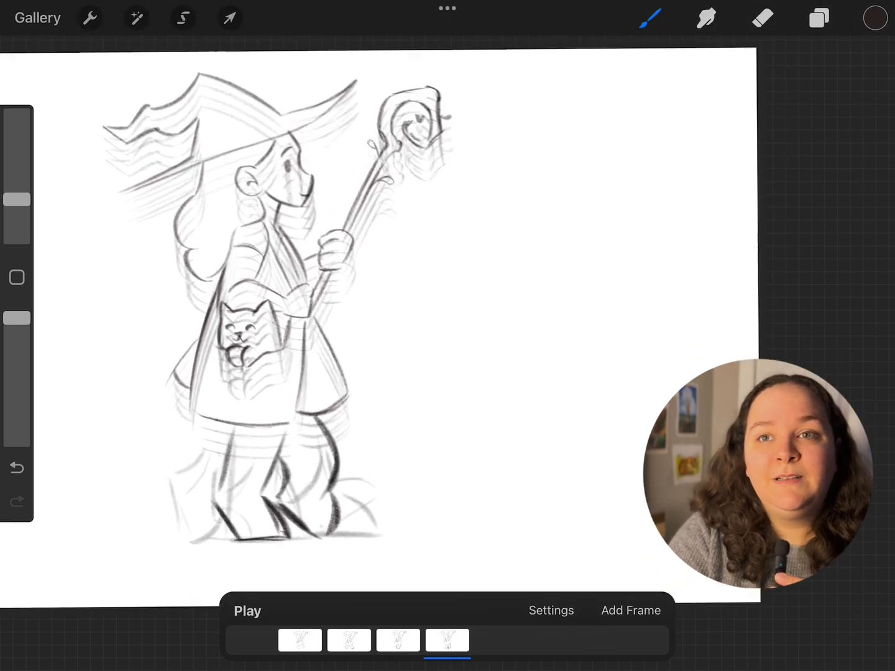
pyautogui.click(629, 610)
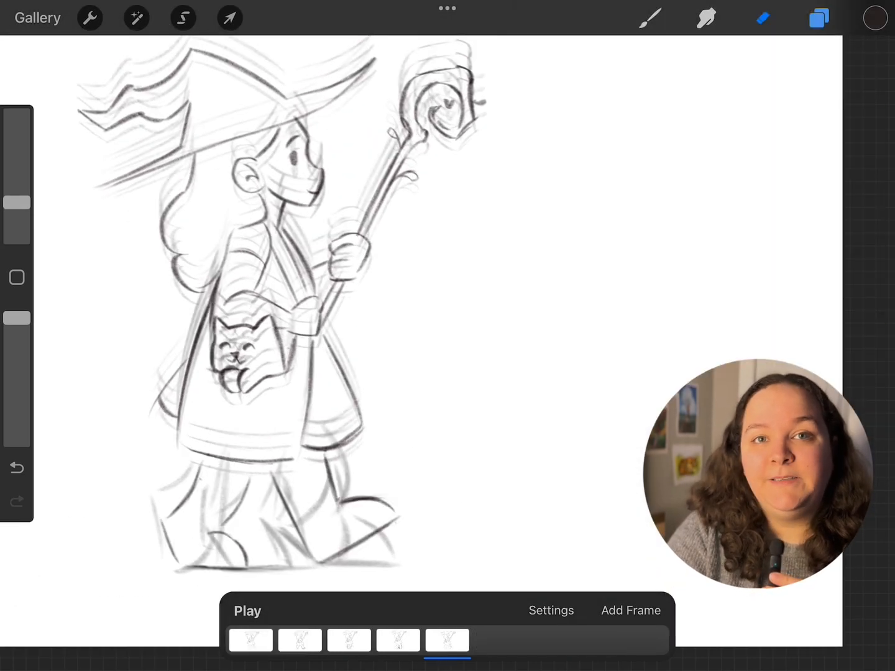
# Raise playback to 5 frames per second and trim the cycle to four frames.
pyautogui.click(818, 18)
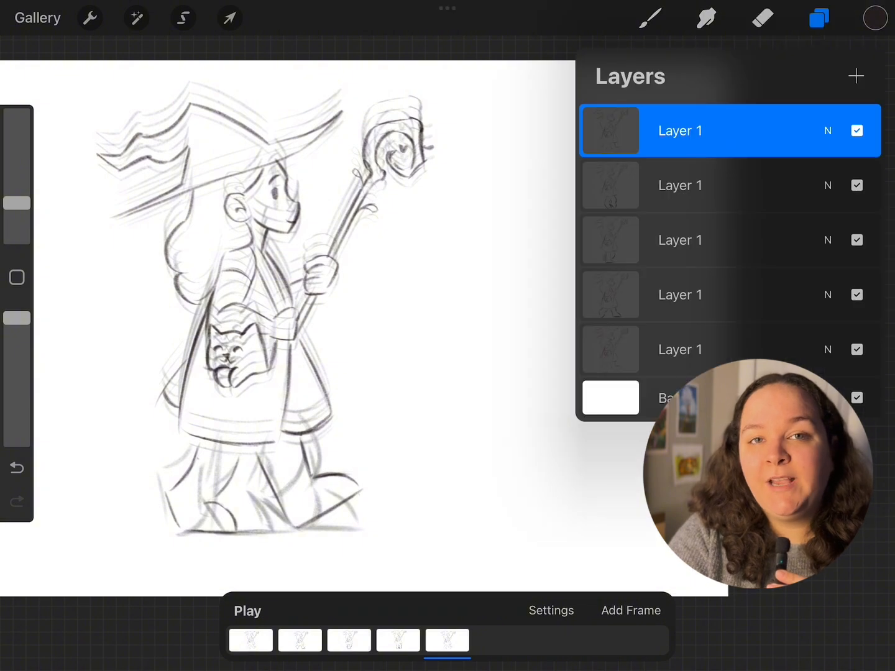
pyautogui.click(550, 611)
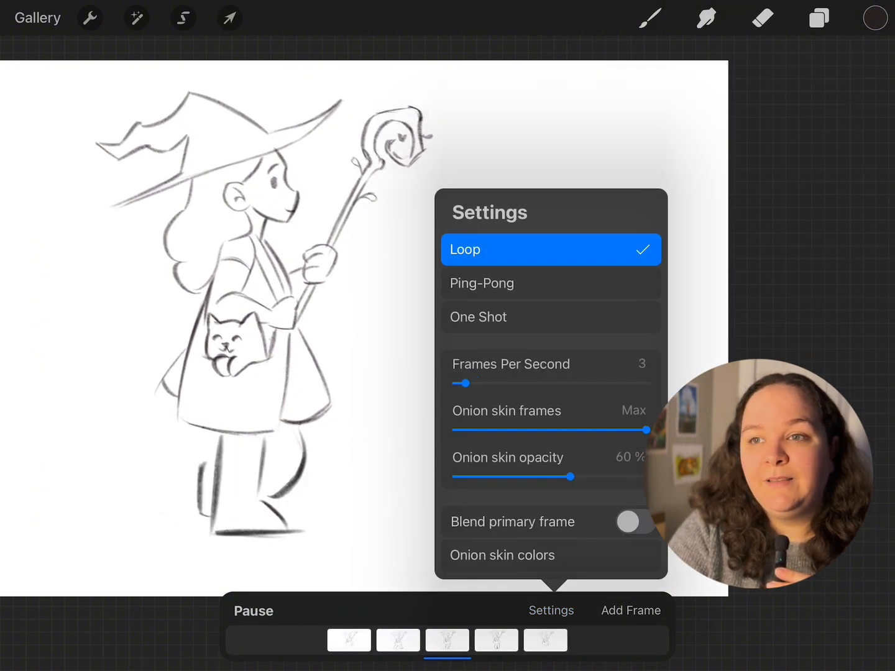
pyautogui.moveTo(462, 384); pyautogui.dragTo(472, 384)
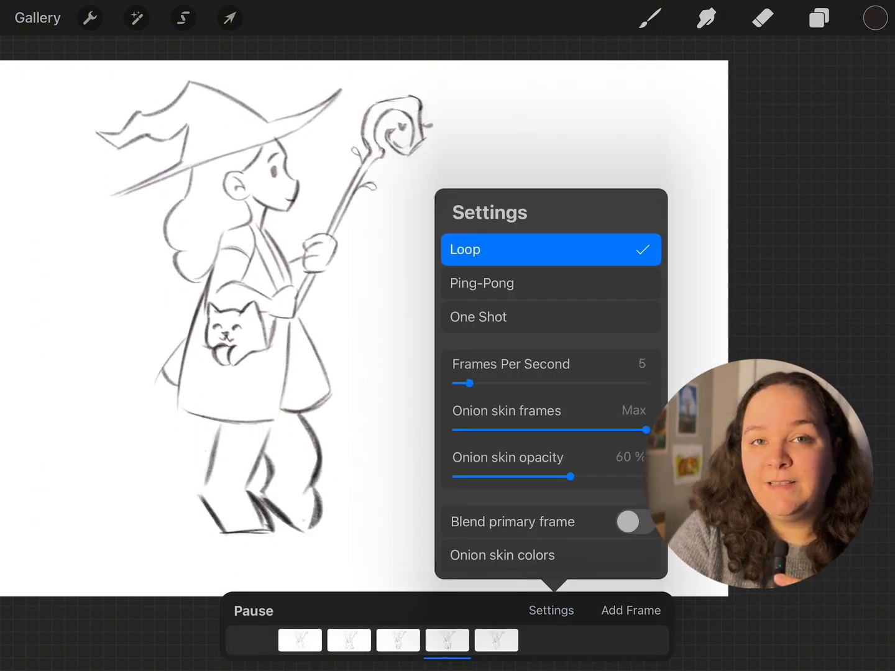
pyautogui.click(819, 18)
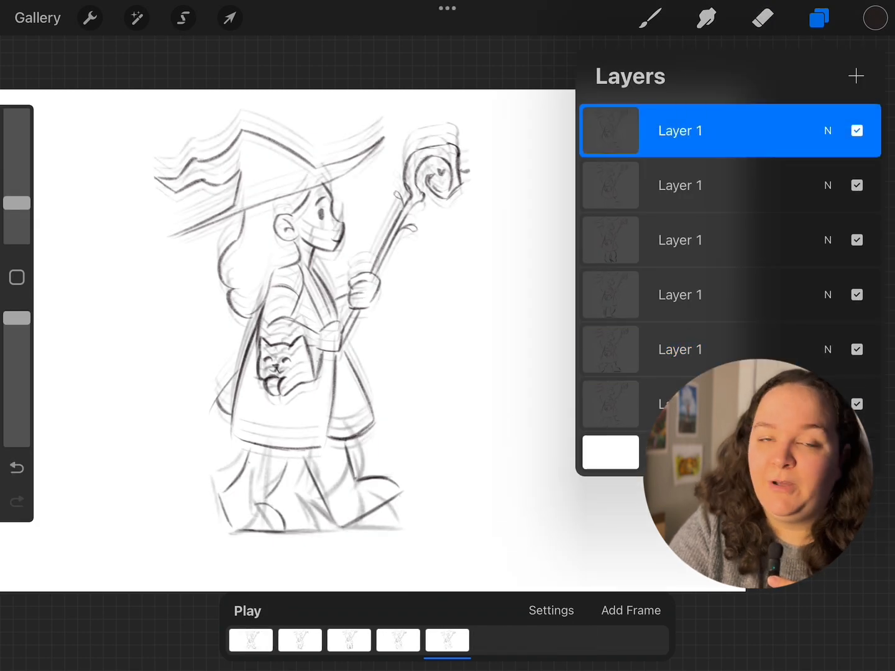
pyautogui.click(551, 611)
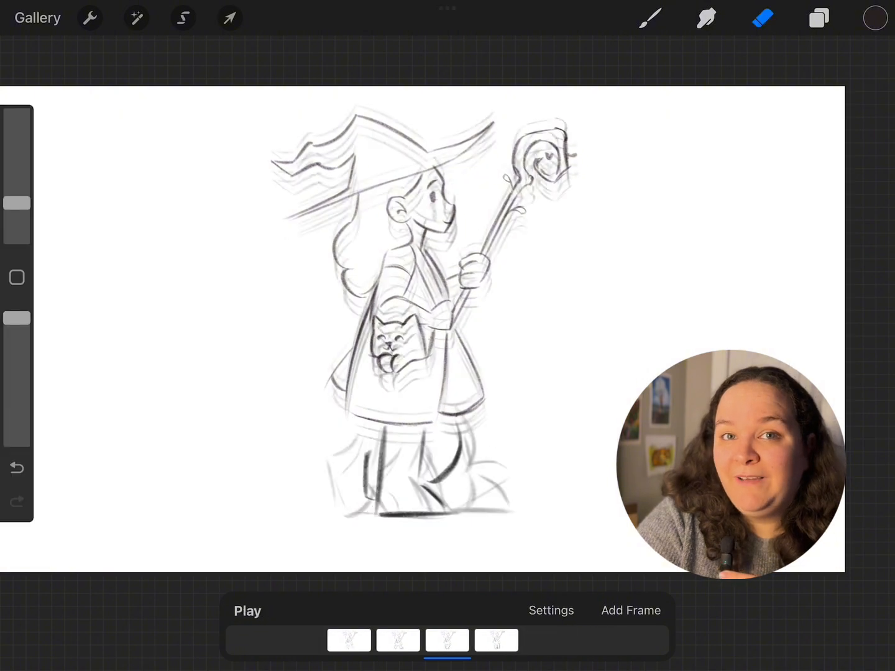
# Check the layers and canvas options, then start playback of the four-frame walk cycle.
pyautogui.click(818, 17)
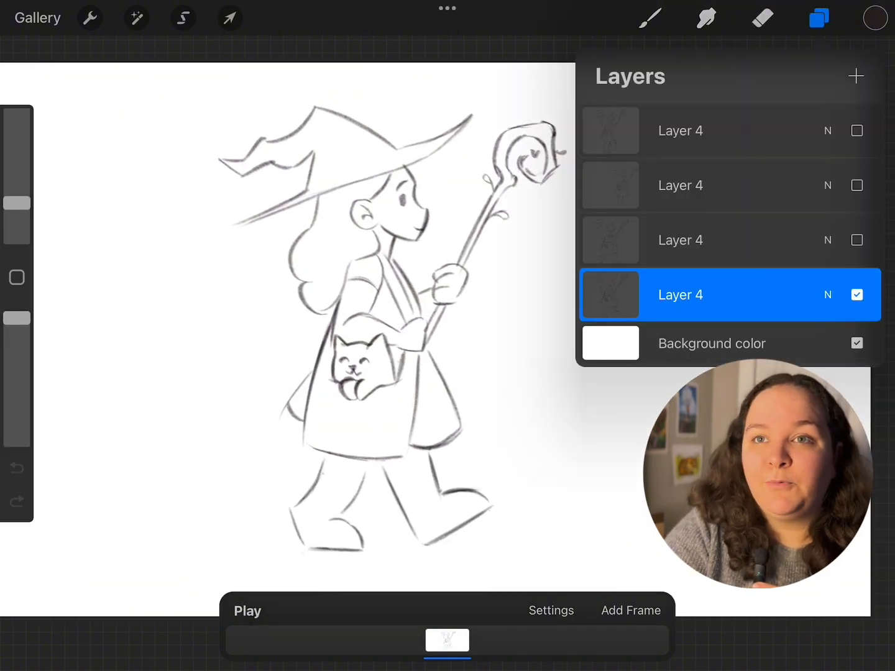
pyautogui.click(819, 18)
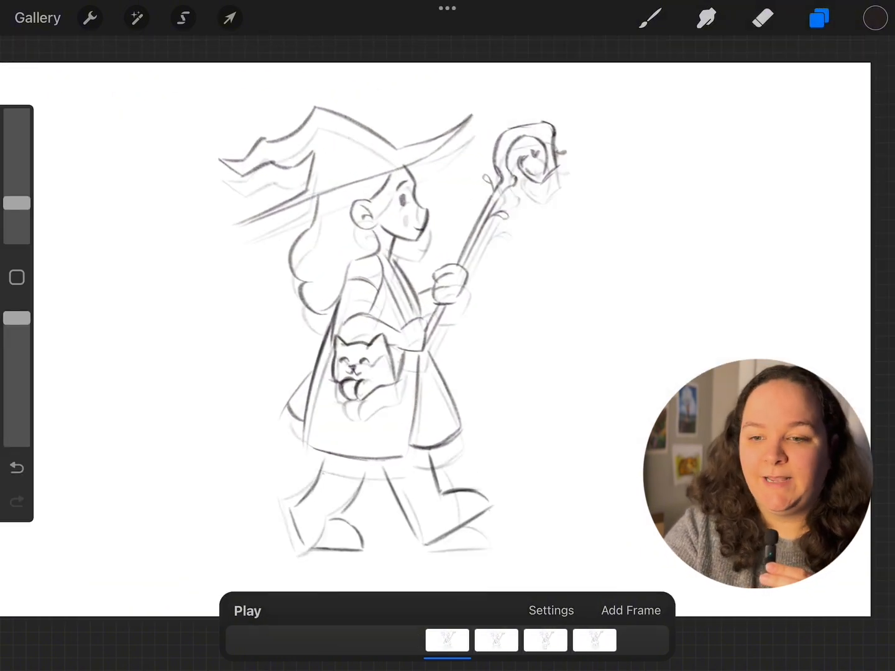
pyautogui.click(89, 17)
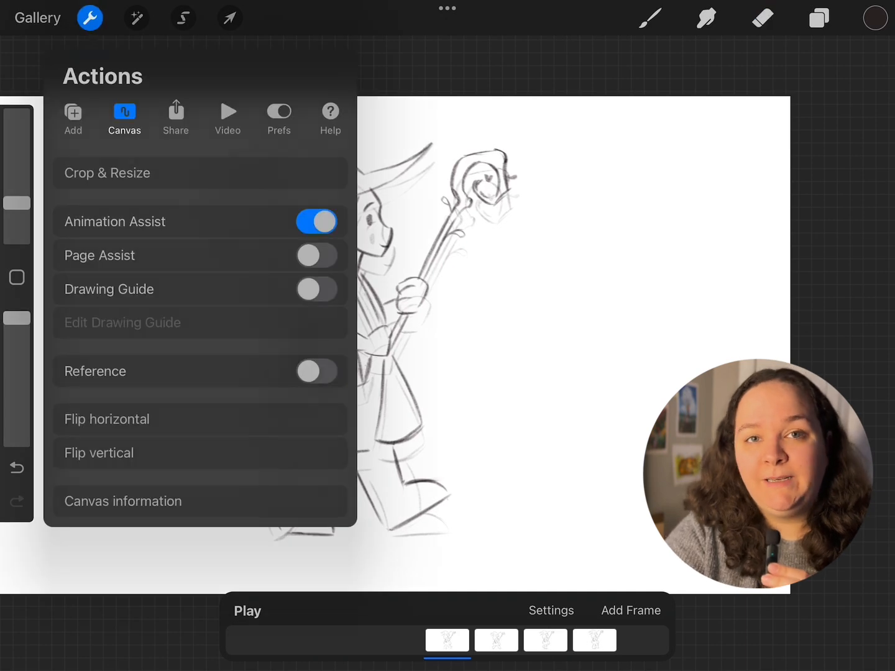
pyautogui.click(247, 610)
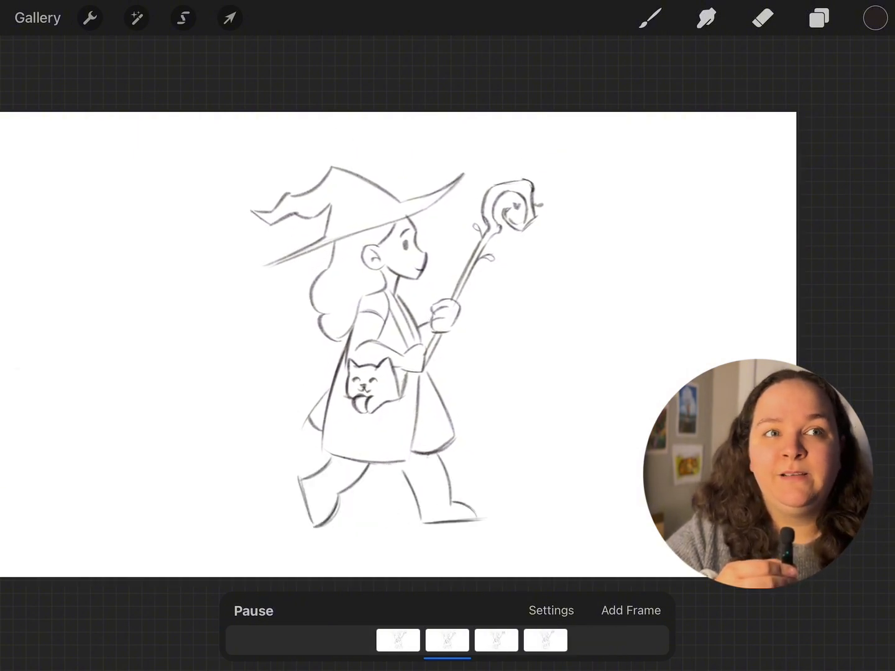
# Move the Frames Per Second slider from 4 to 6, then settle on 5.
pyautogui.click(550, 610)
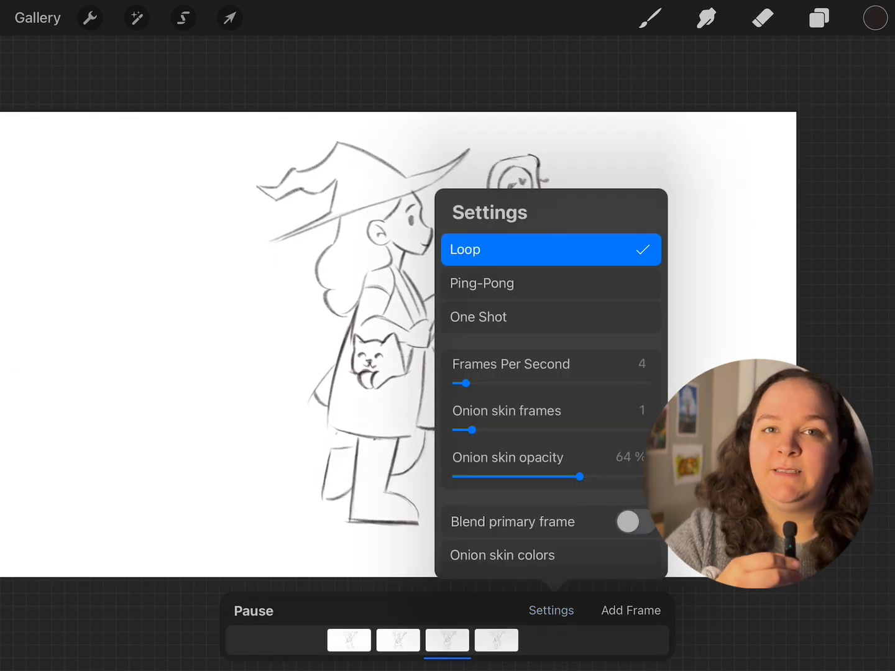
pyautogui.moveTo(463, 384); pyautogui.dragTo(469, 384)
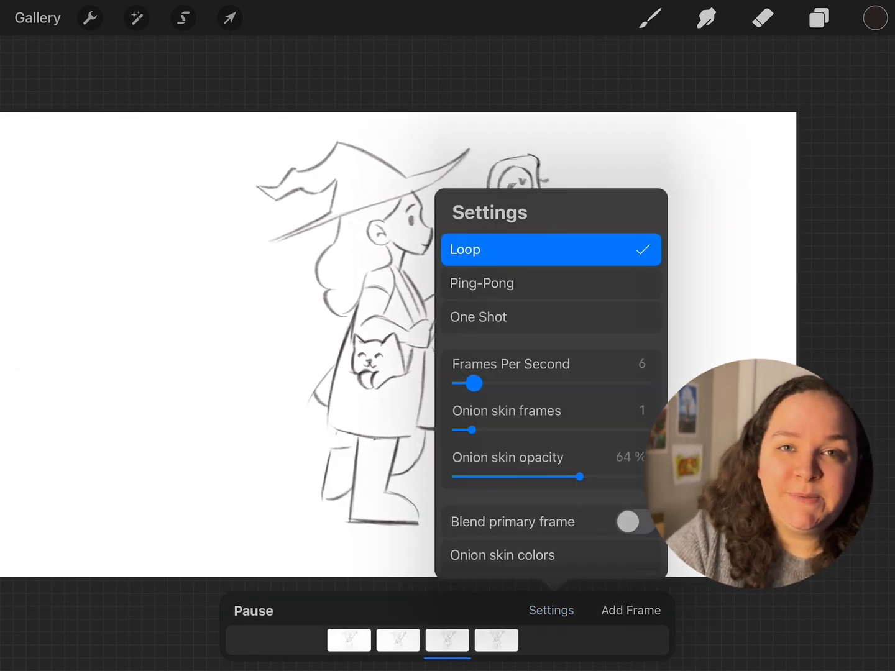
pyautogui.moveTo(470, 383); pyautogui.dragTo(467, 383)
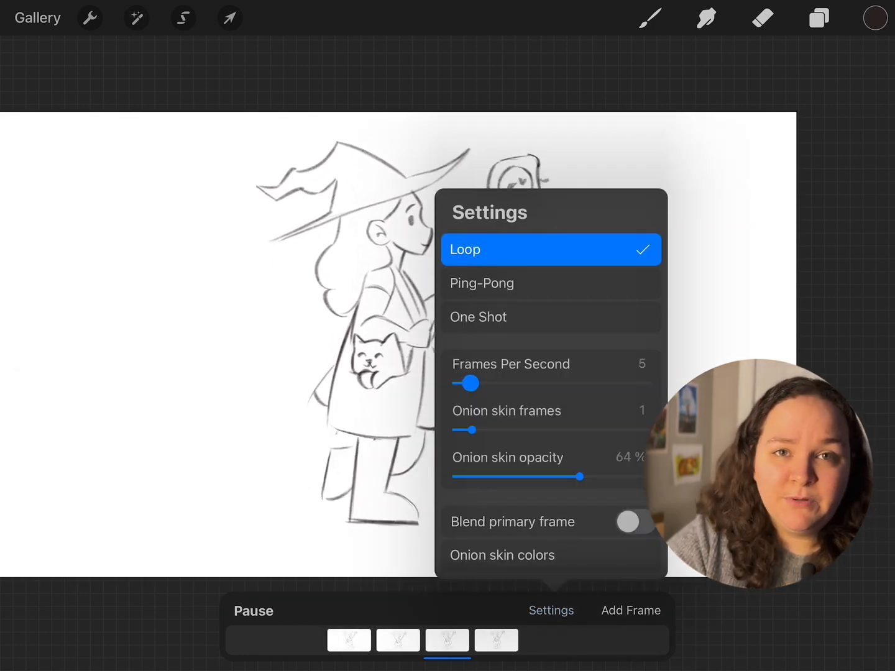
pyautogui.click(551, 610)
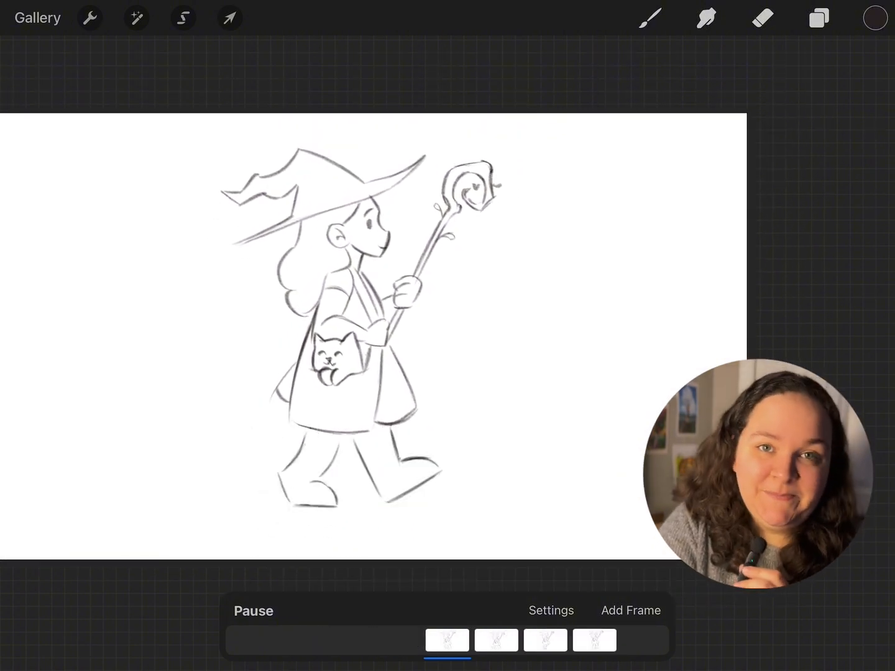
pyautogui.click(551, 611)
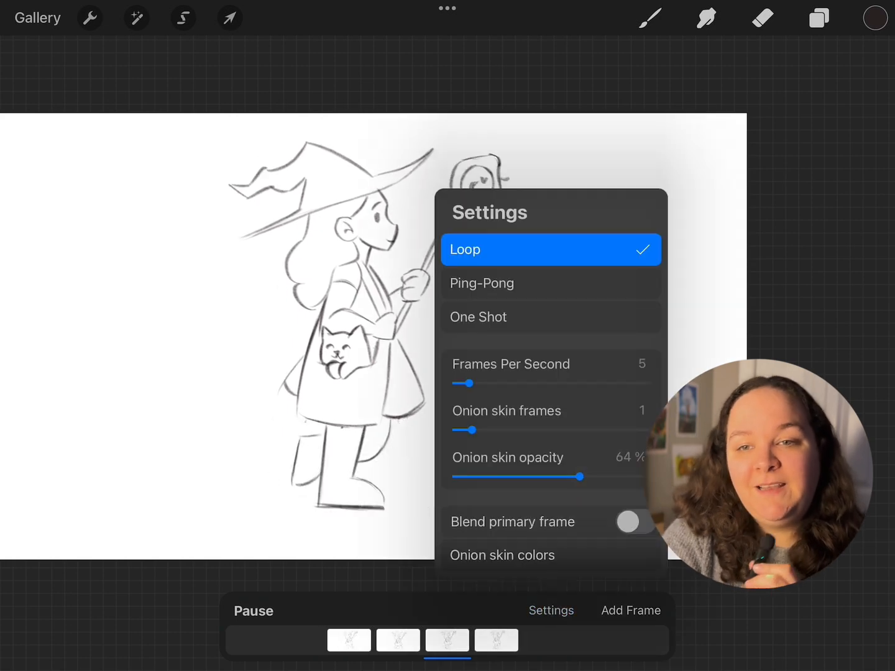